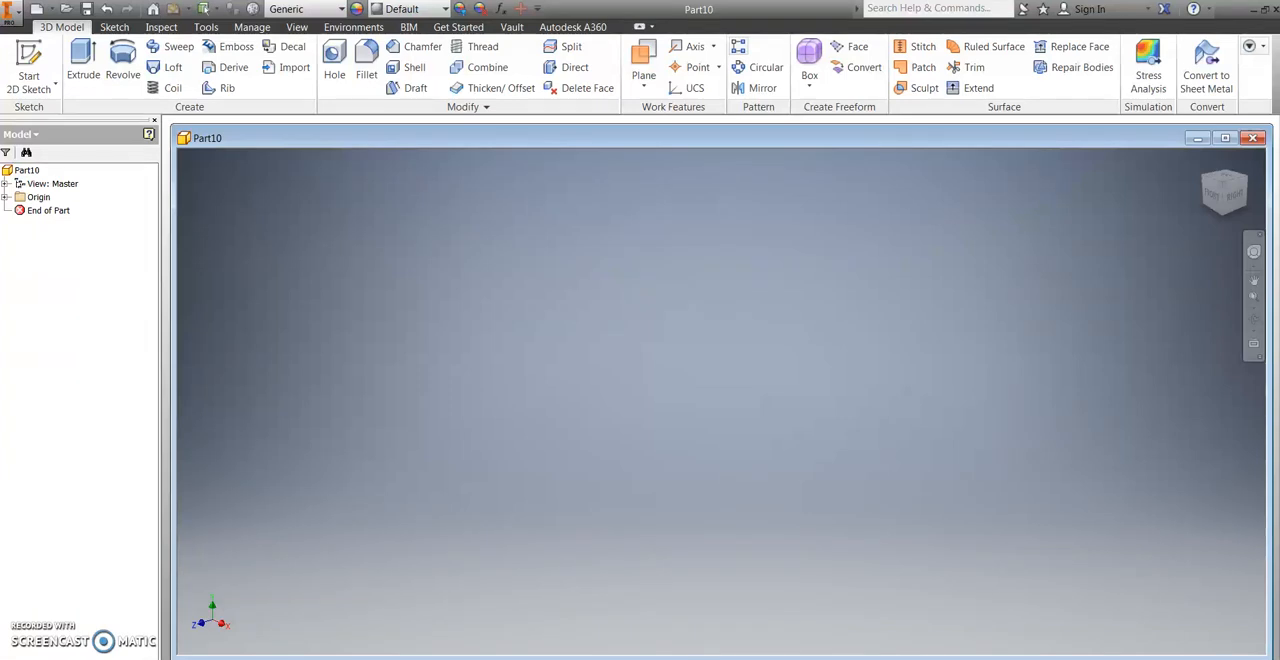
mouse_move(195, 261)
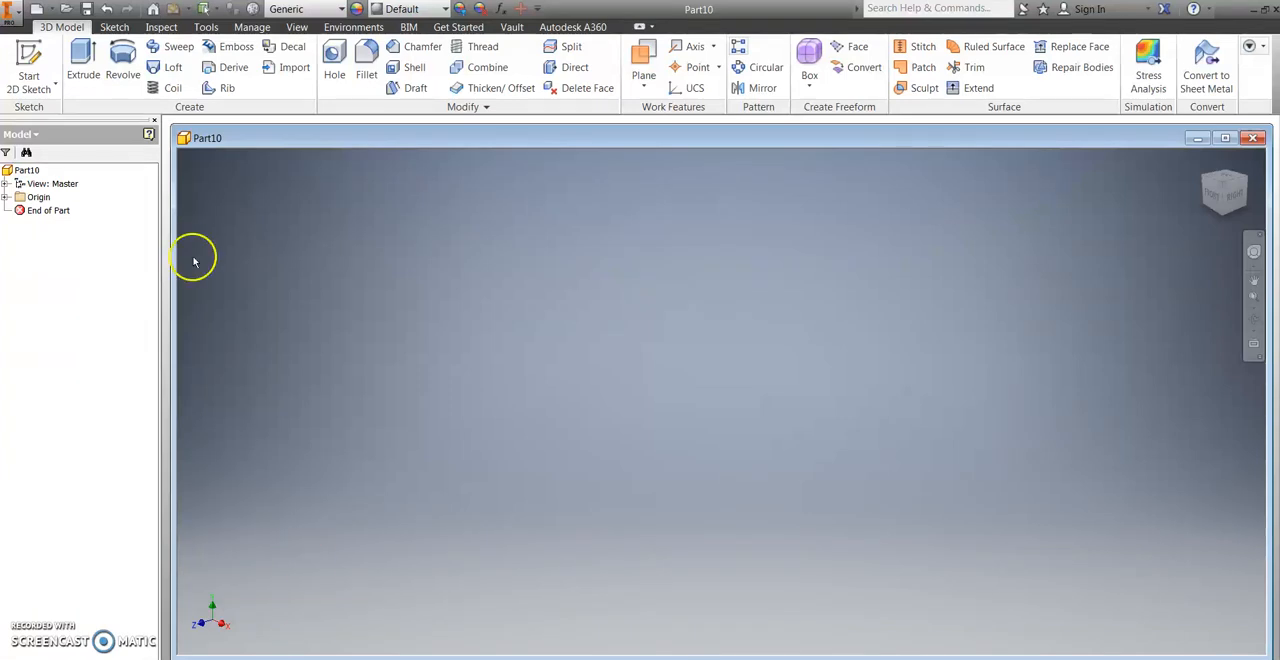
mouse_move(122, 60)
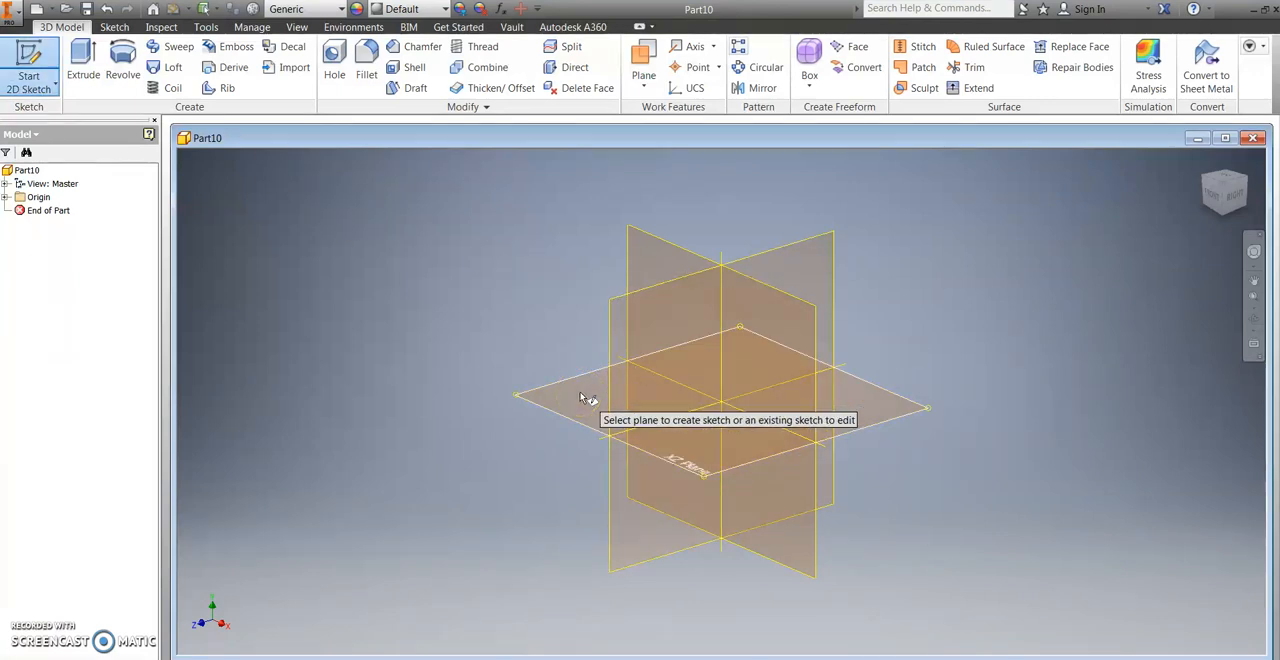
Start a sketch on the horizontal XY origin plane with the Line tool active
click(585, 395)
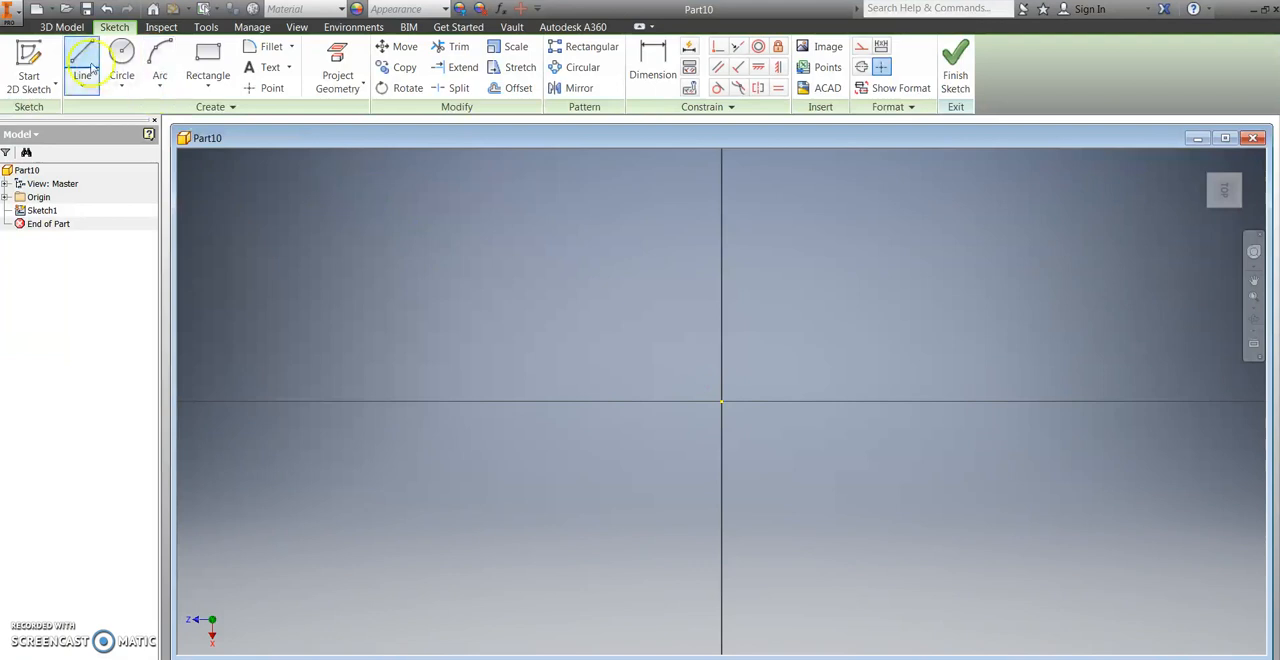
click(82, 60)
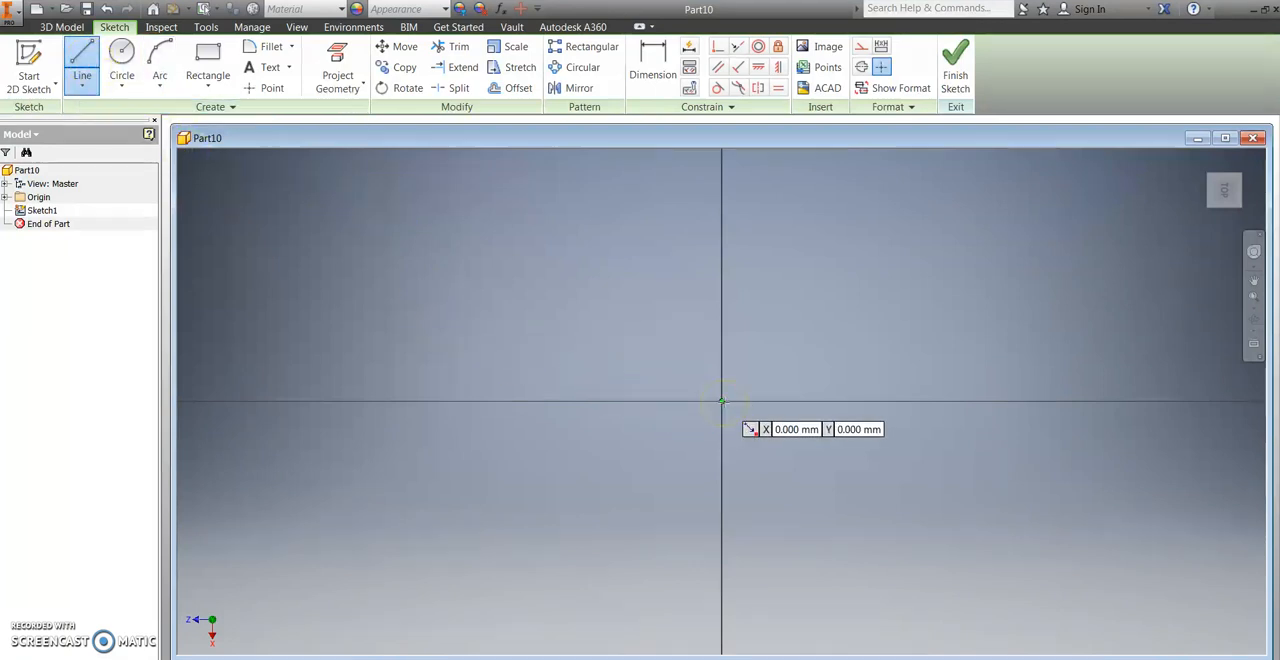
mouse_move(733, 395)
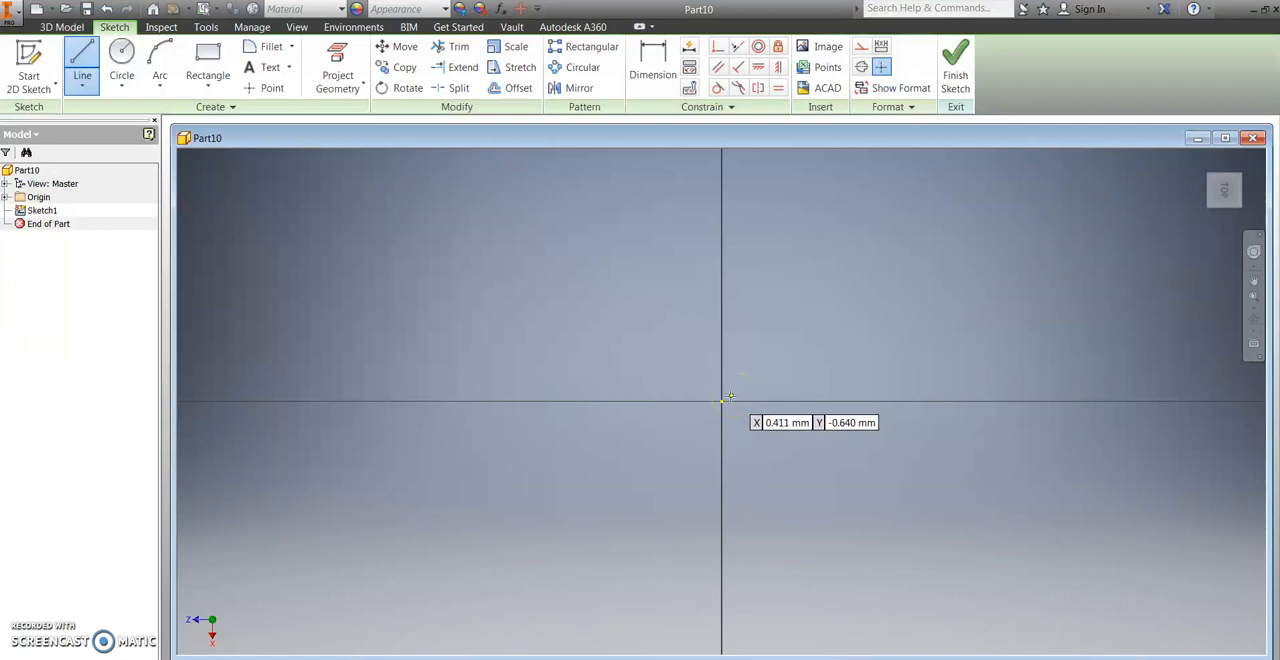
mouse_move(722, 403)
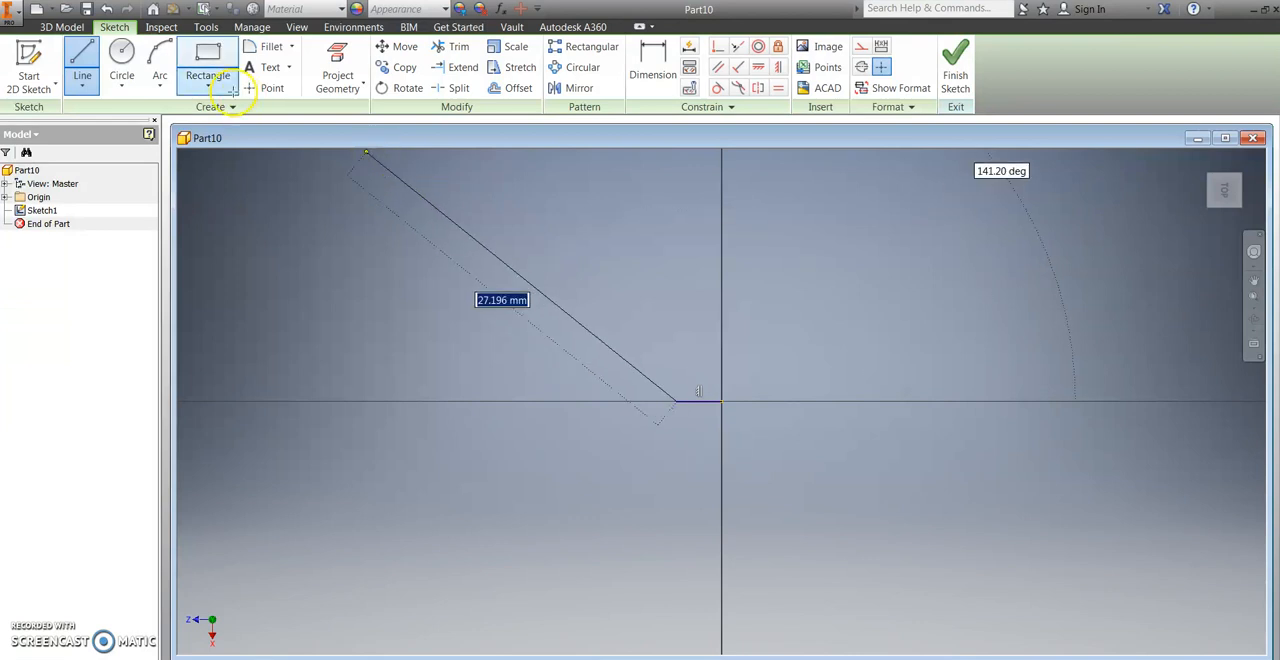
Draw two tangent arcs from the short line's end, forming an S-curve rising left
click(159, 60)
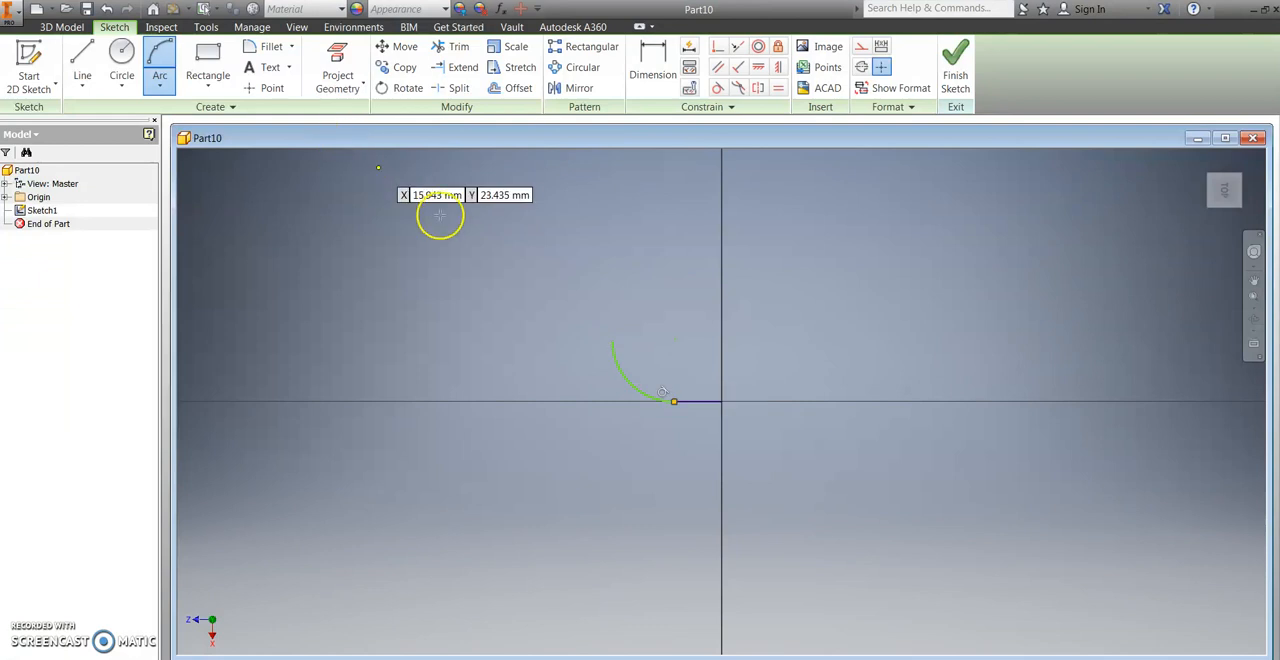
mouse_move(525, 260)
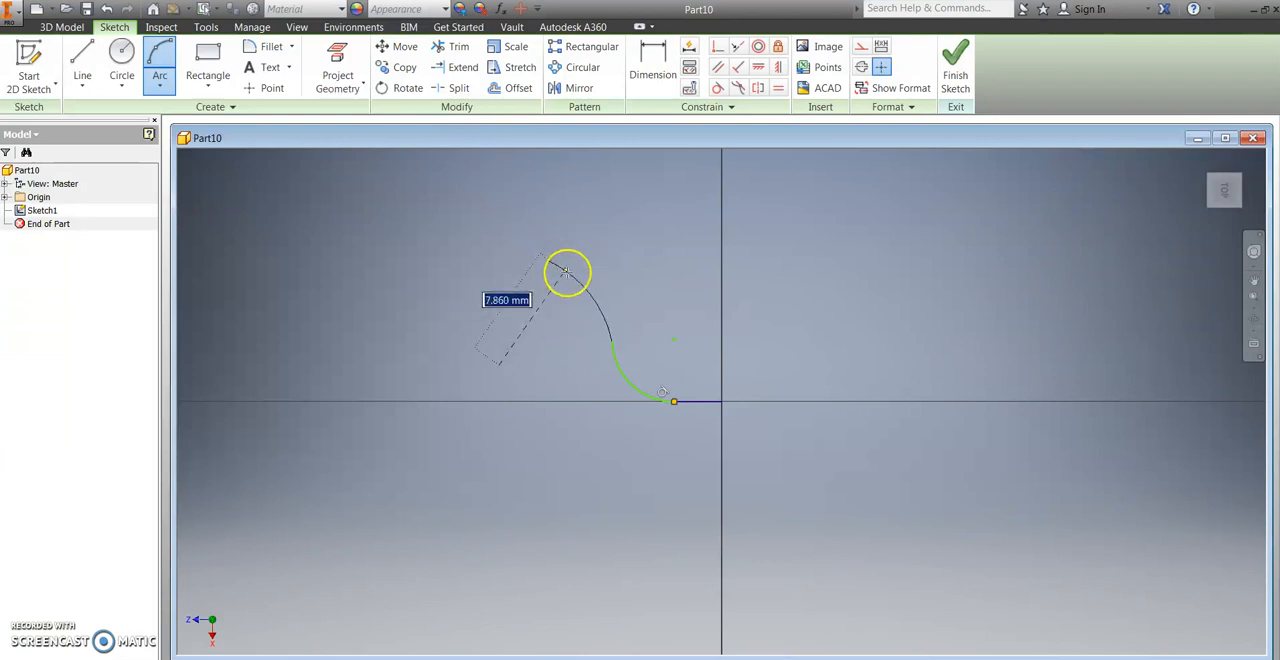
drag(567, 272, 575, 280)
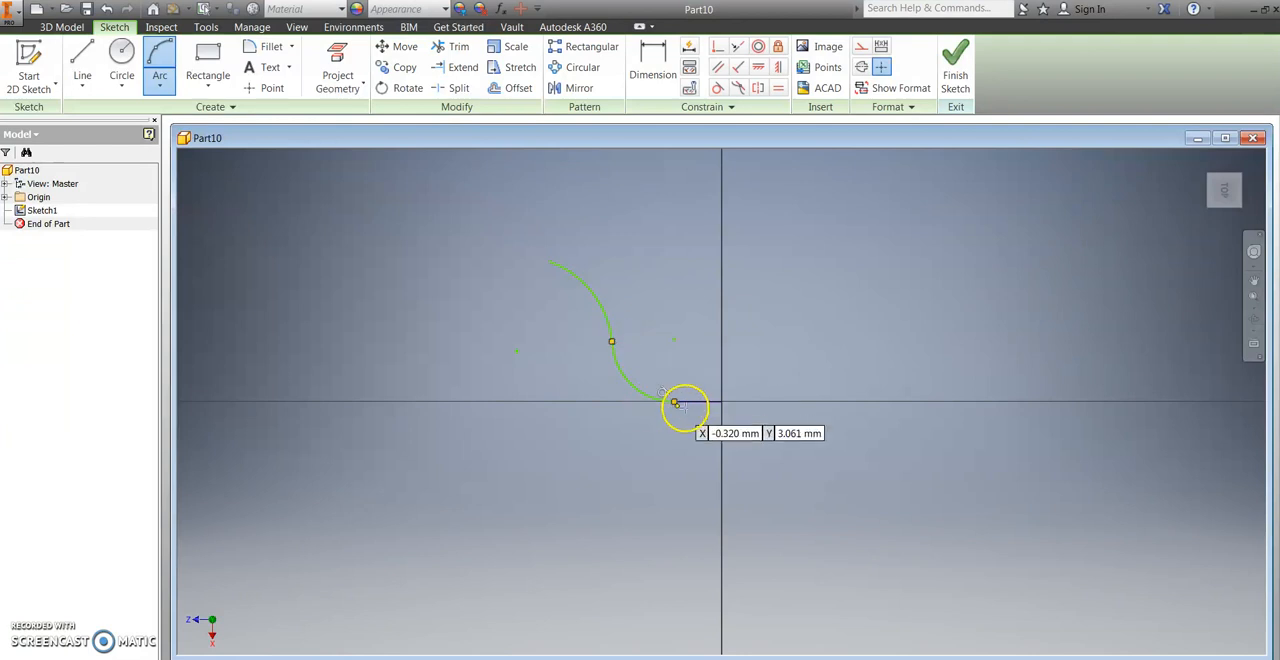
click(82, 60)
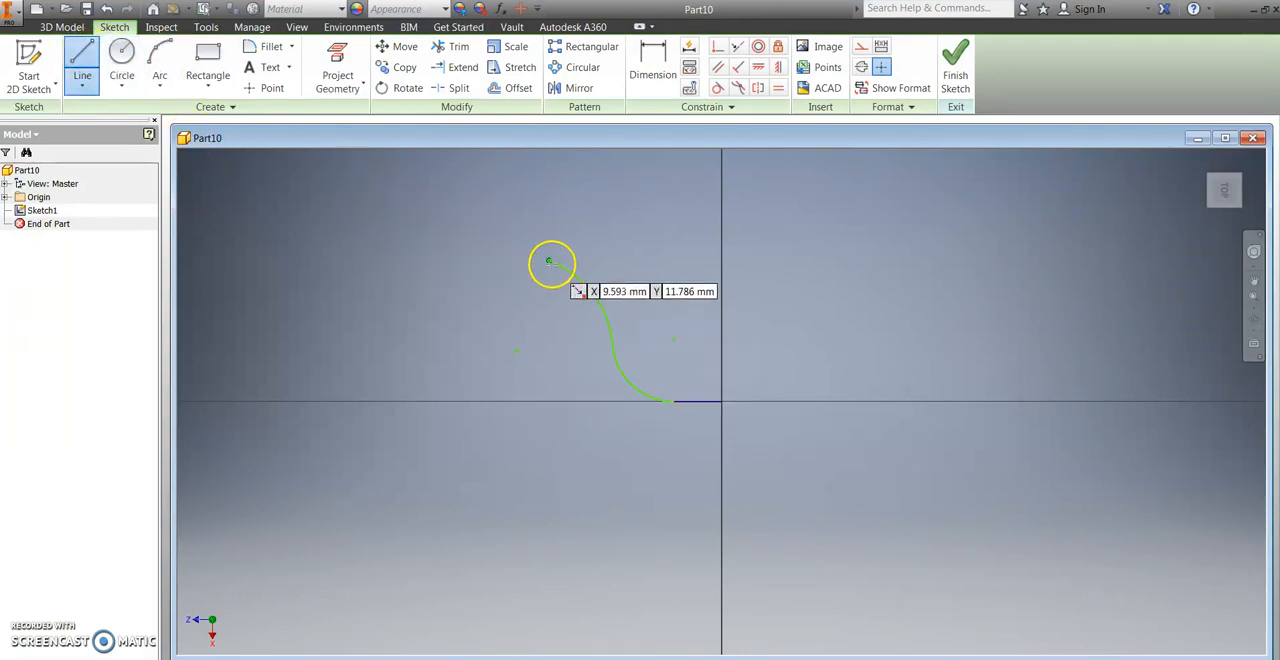
Cap the curve with a short top line and add a descending inner arc equal to the upper arc
click(550, 261)
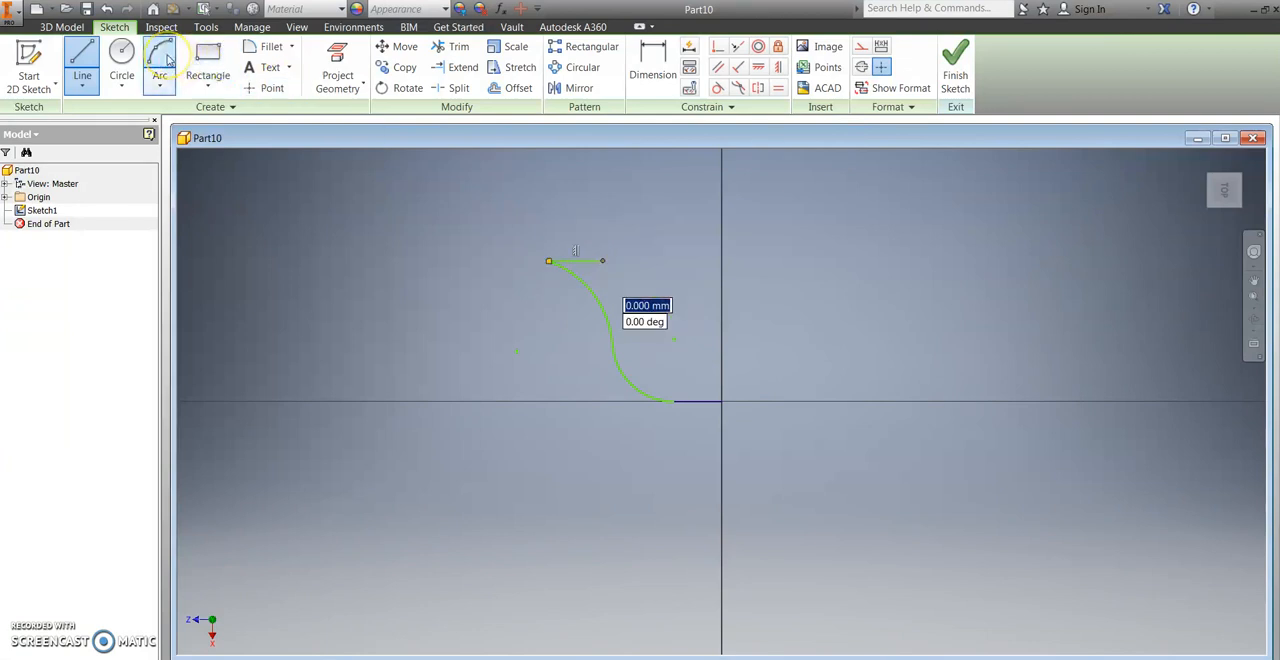
mouse_move(159, 58)
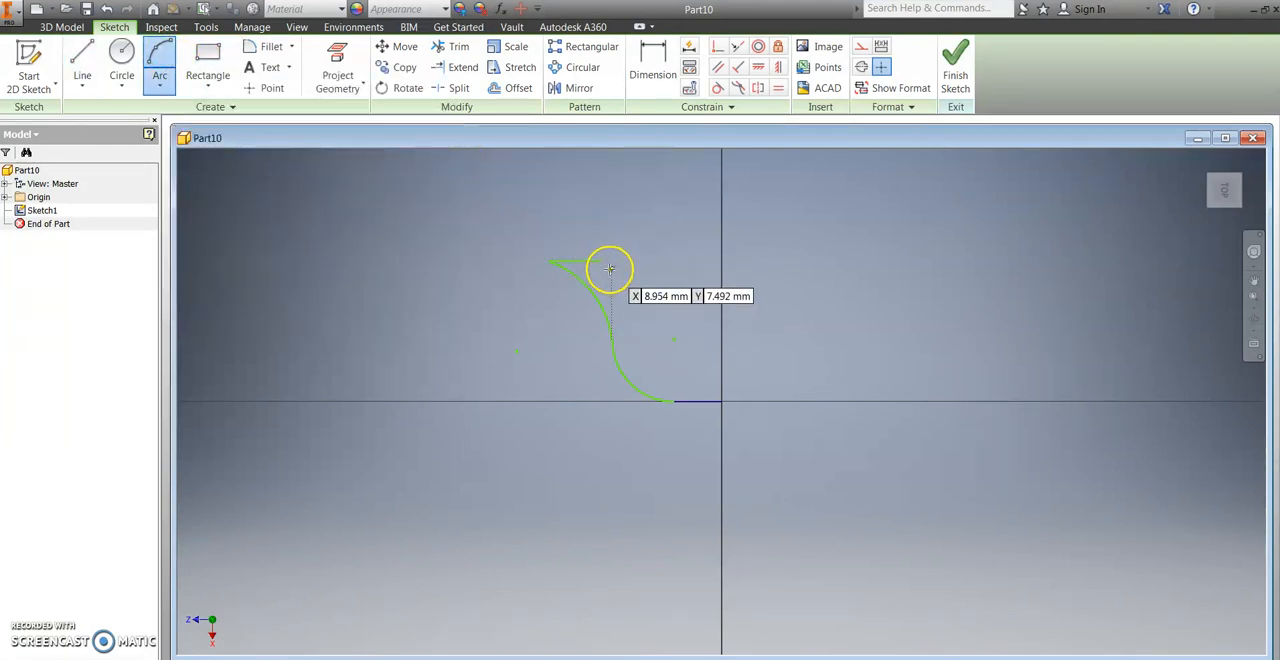
click(608, 268)
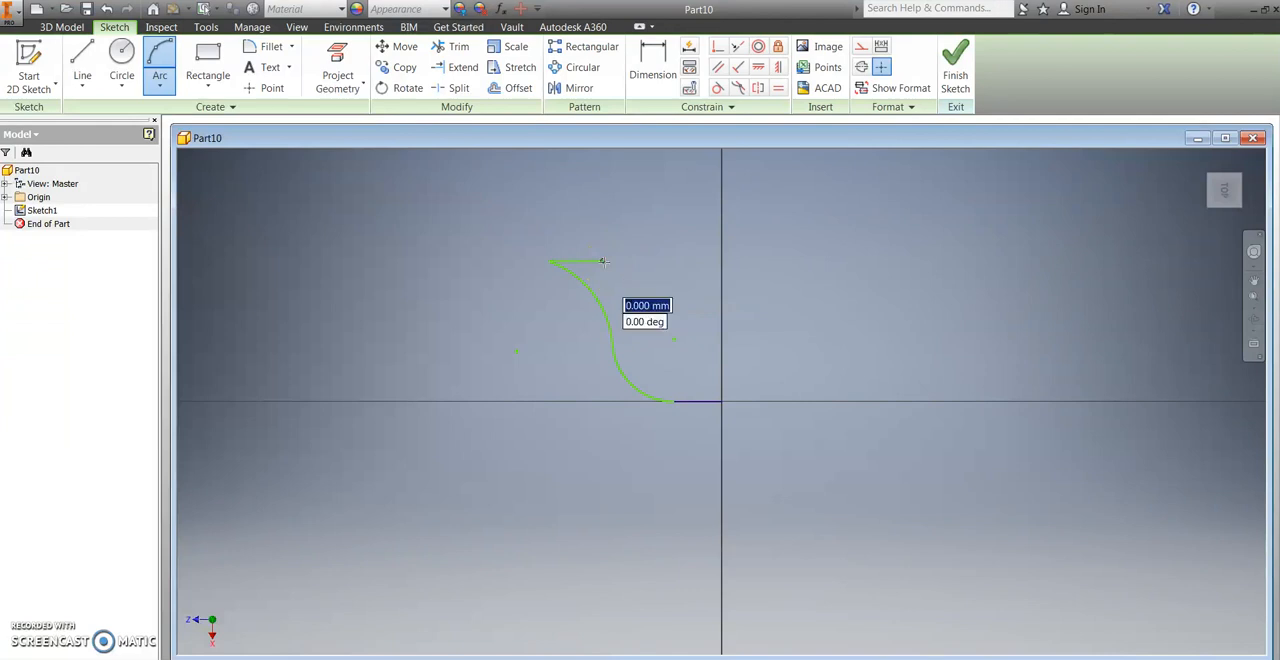
drag(600, 260, 650, 330)
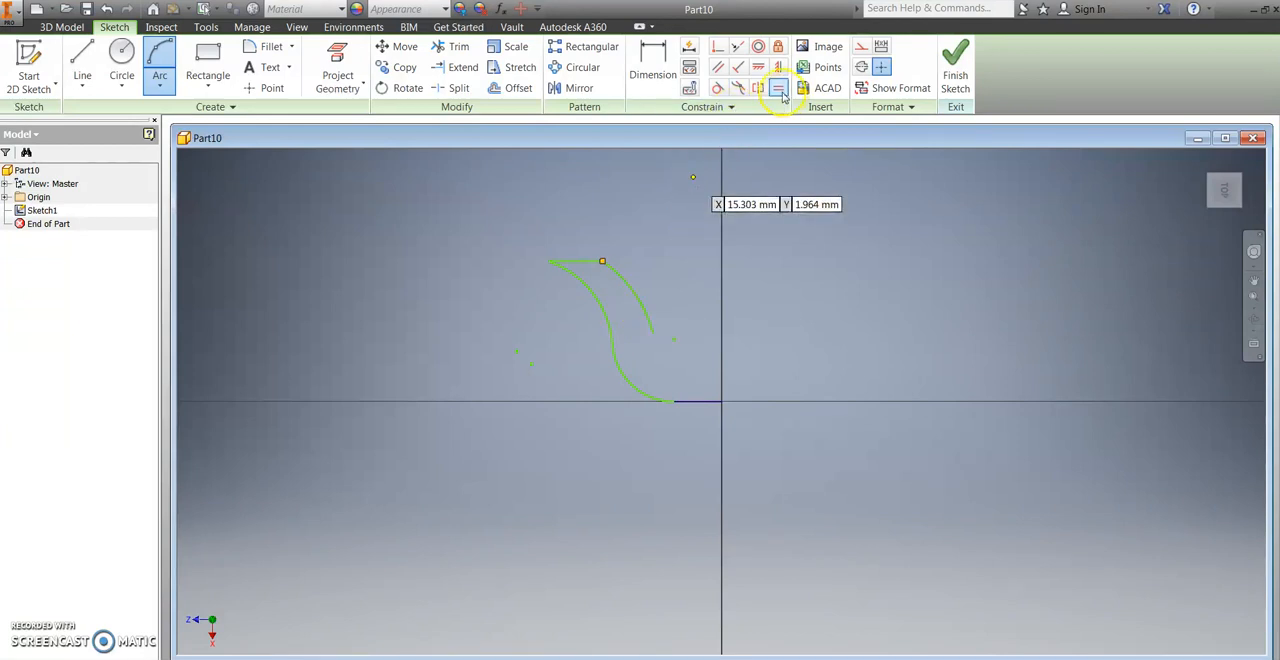
mouse_move(779, 89)
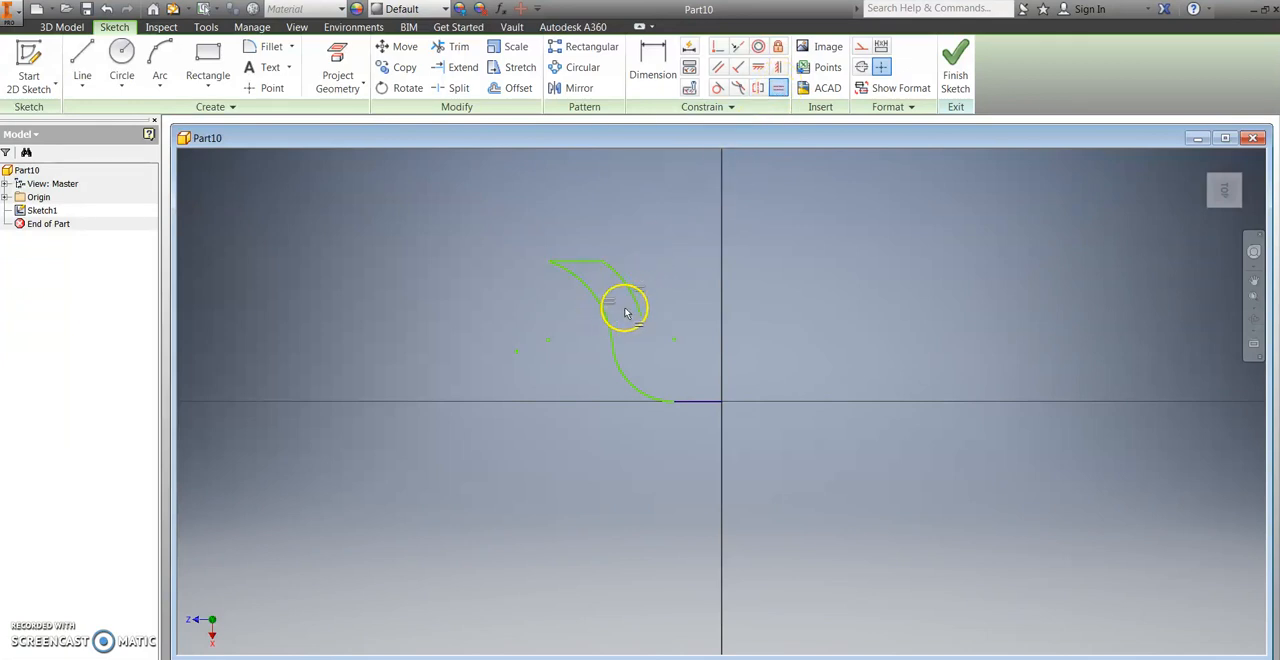
click(159, 55)
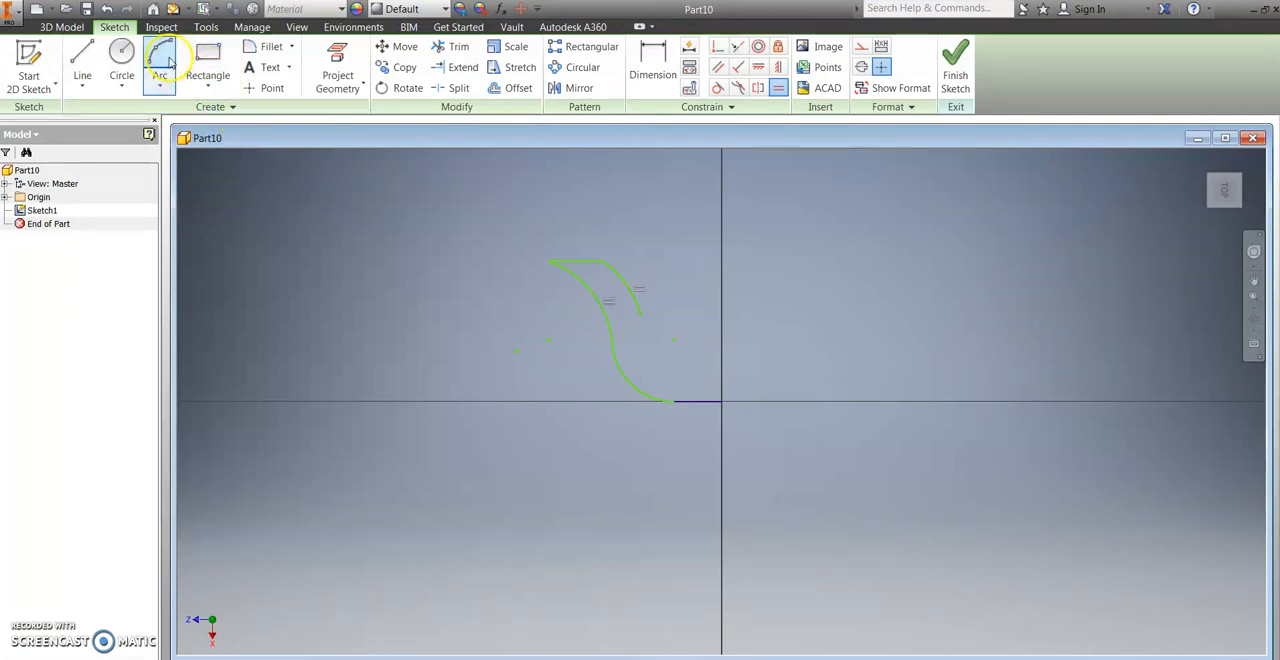
Add an equal lower inner arc, close the profile to the axis, and finish Sketch1
click(159, 62)
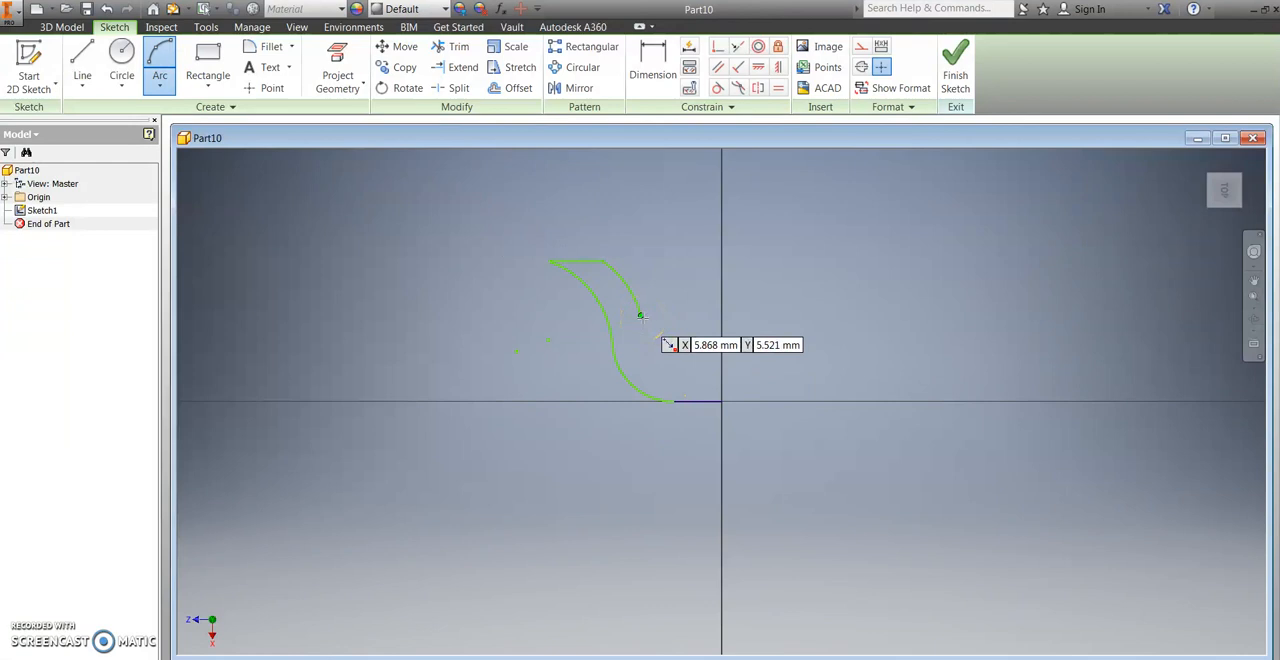
click(640, 315)
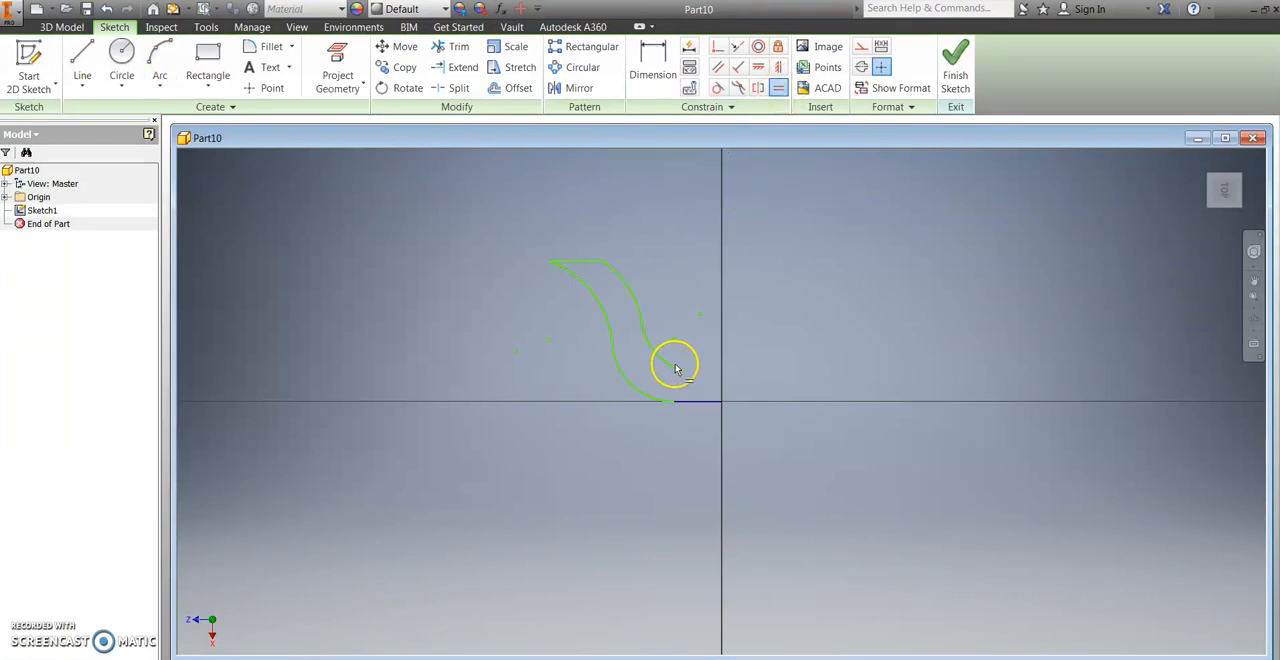
drag(675, 363, 643, 393)
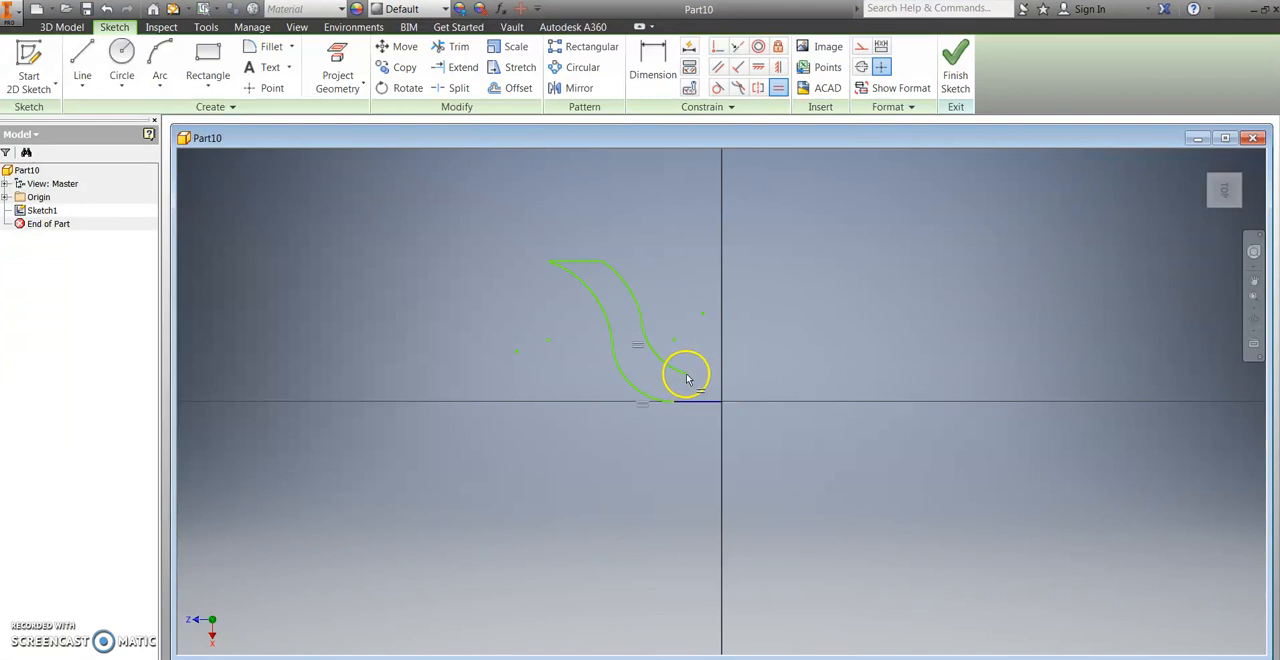
click(82, 60)
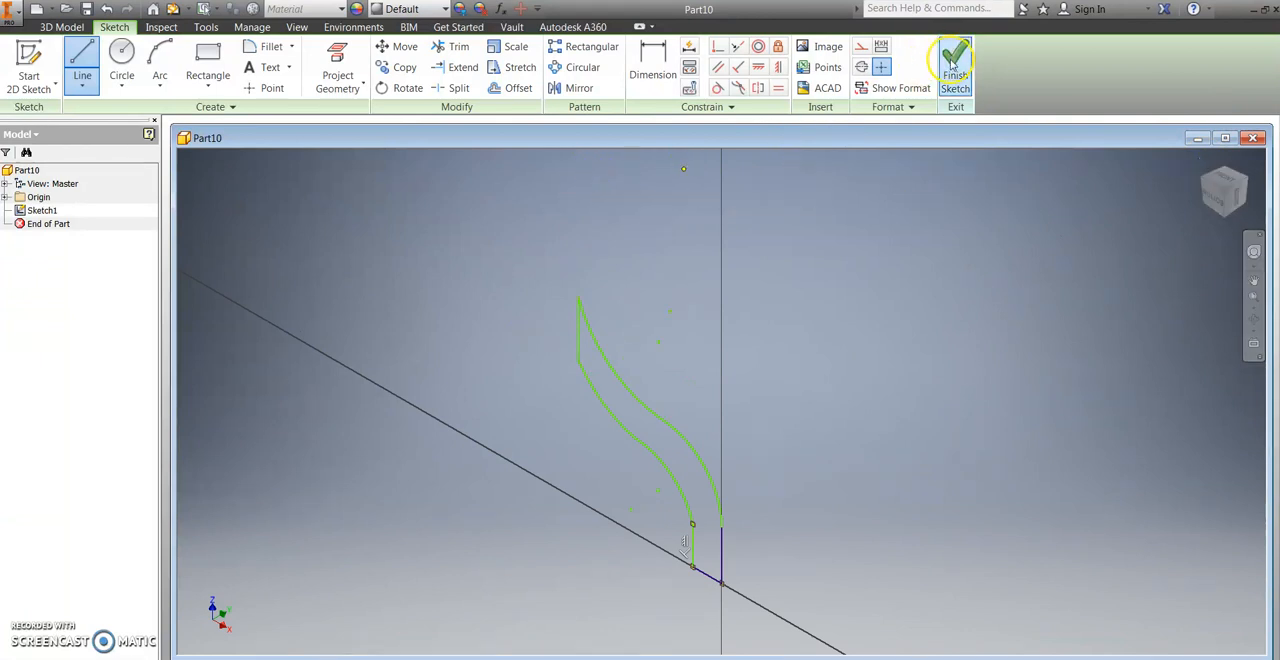
click(954, 60)
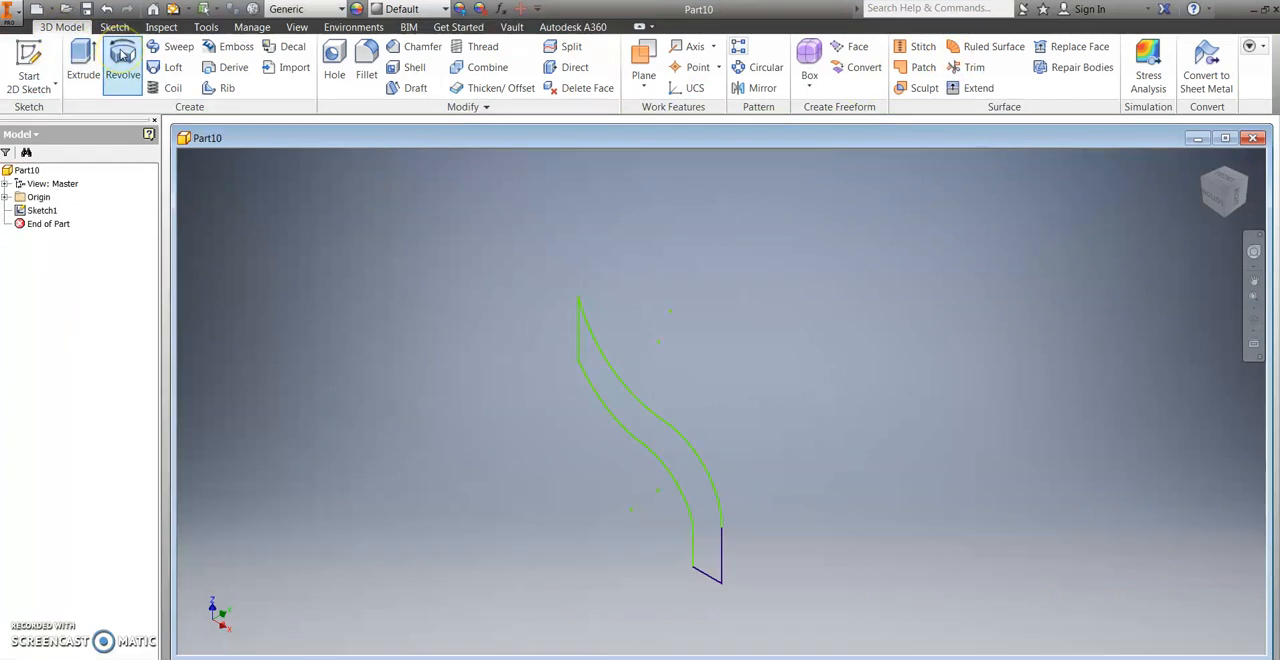
Revolve the S-shaped profile with Full extents around the vertical axis
click(122, 60)
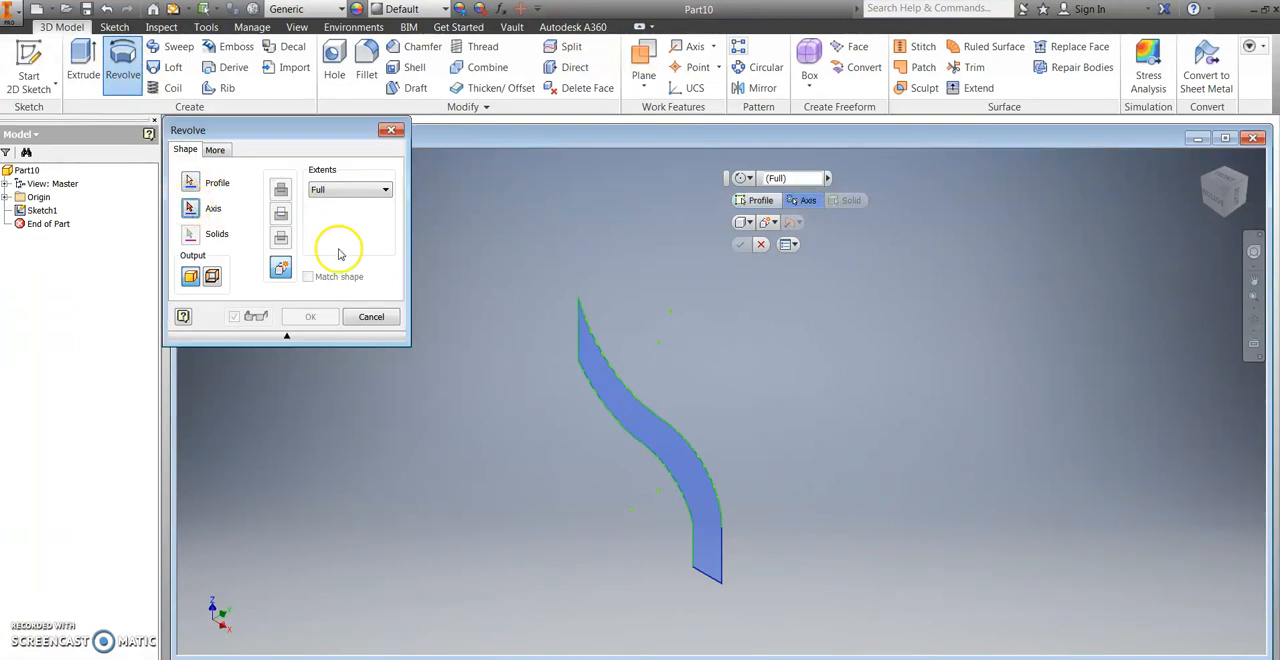
mouse_move(700, 575)
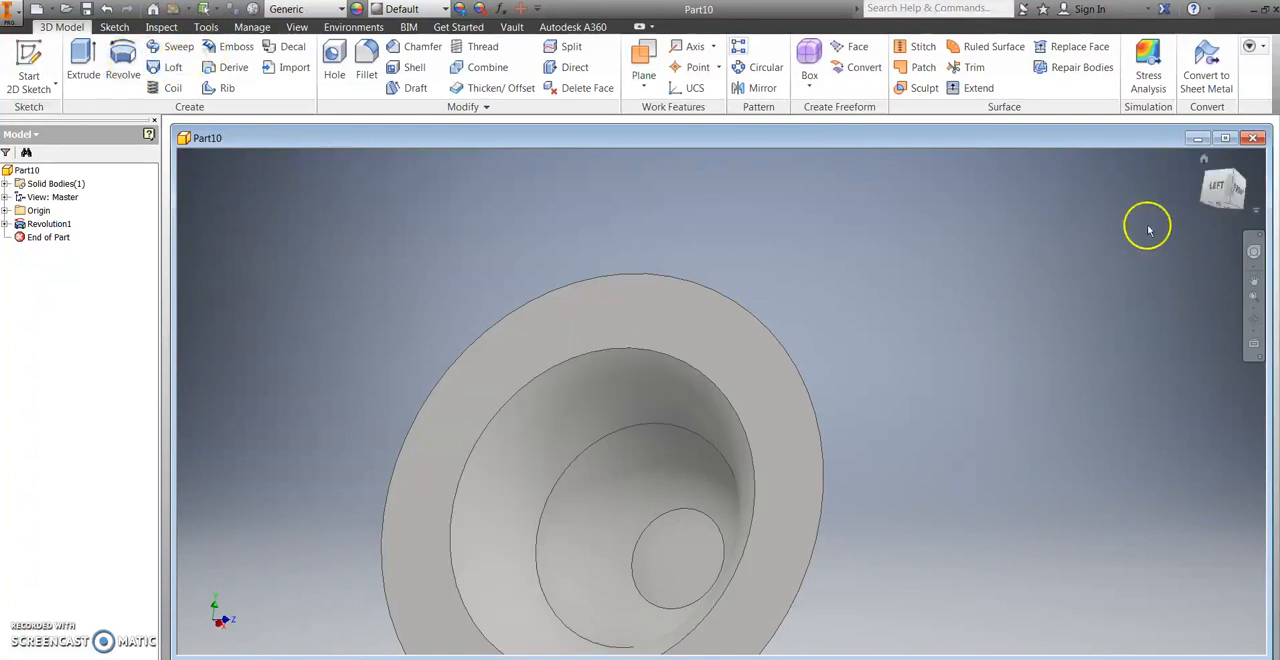
Give the bowl's large flared face the Blue-Yellow appearance through its face Properties
drag(1148, 225, 785, 315)
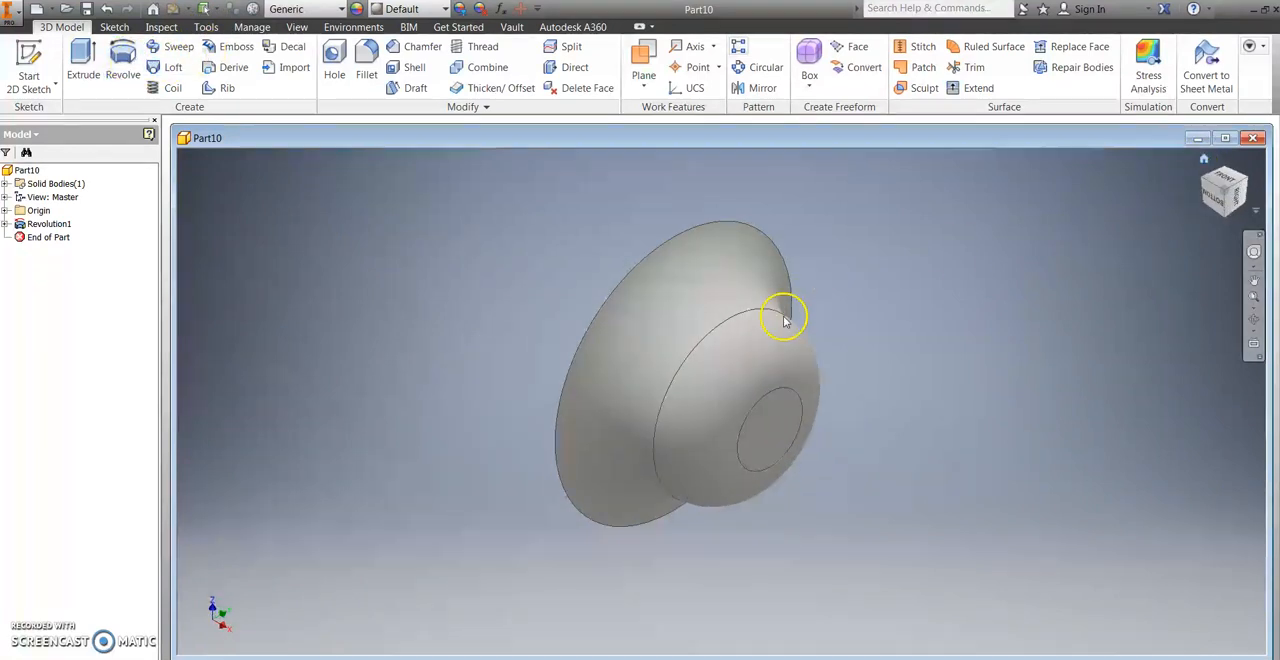
mouse_move(855, 335)
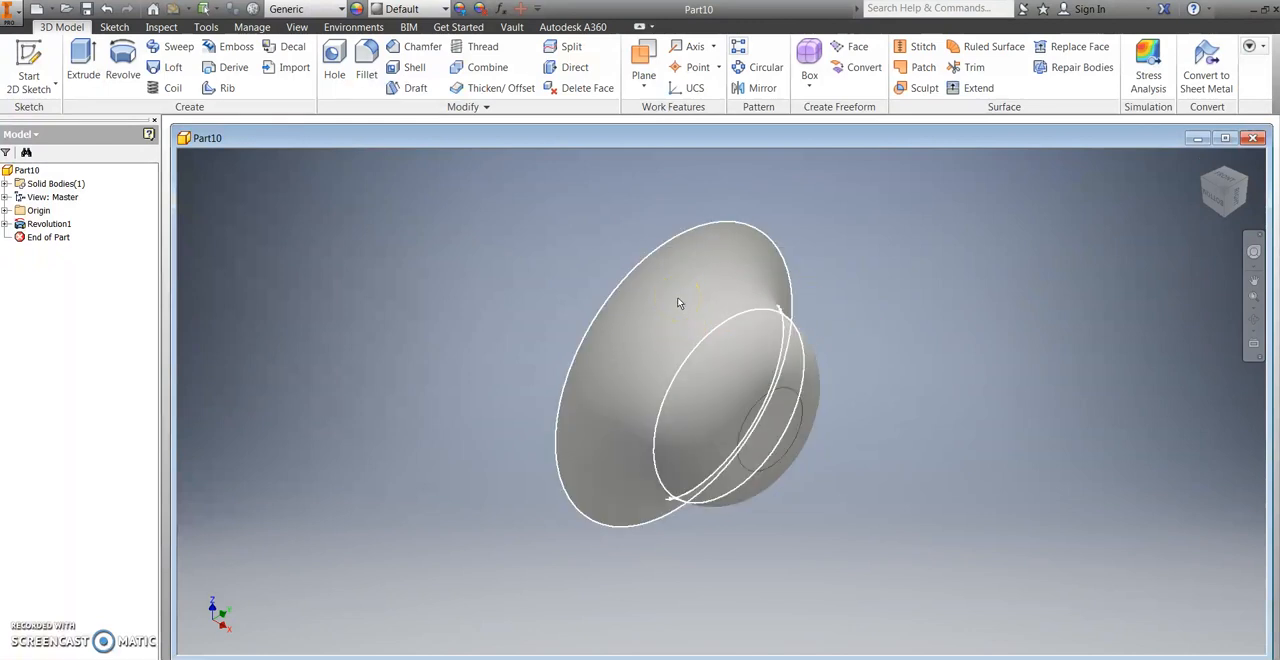
click(680, 303)
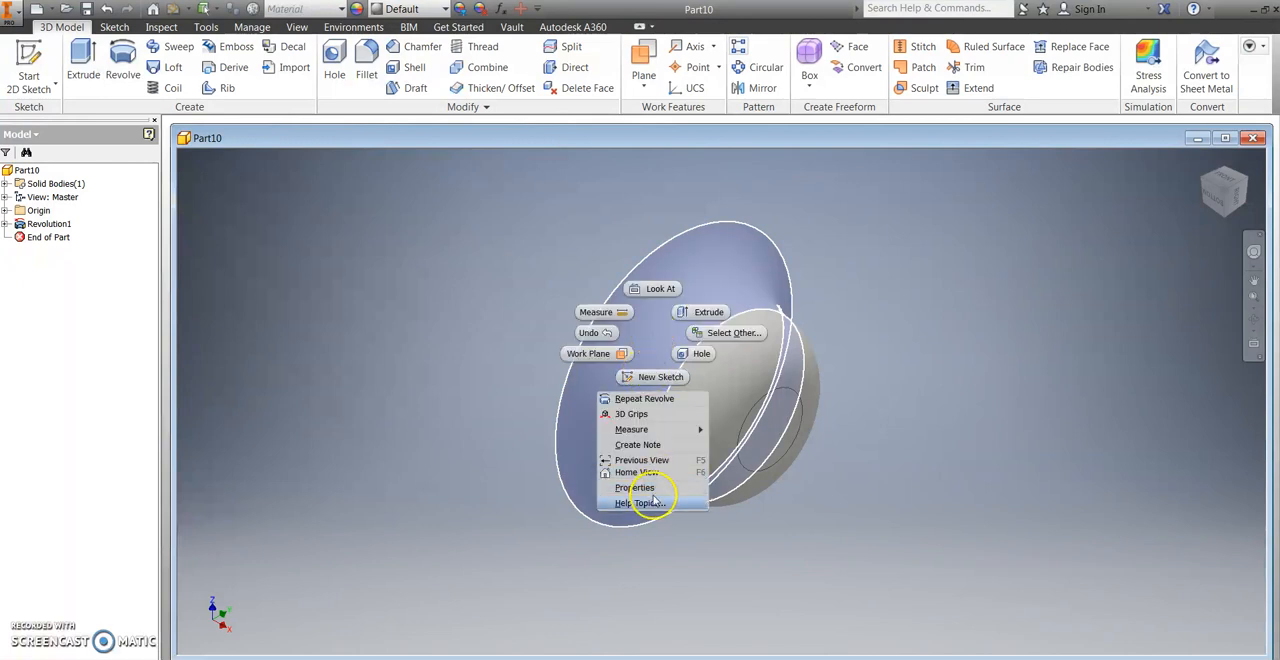
click(635, 487)
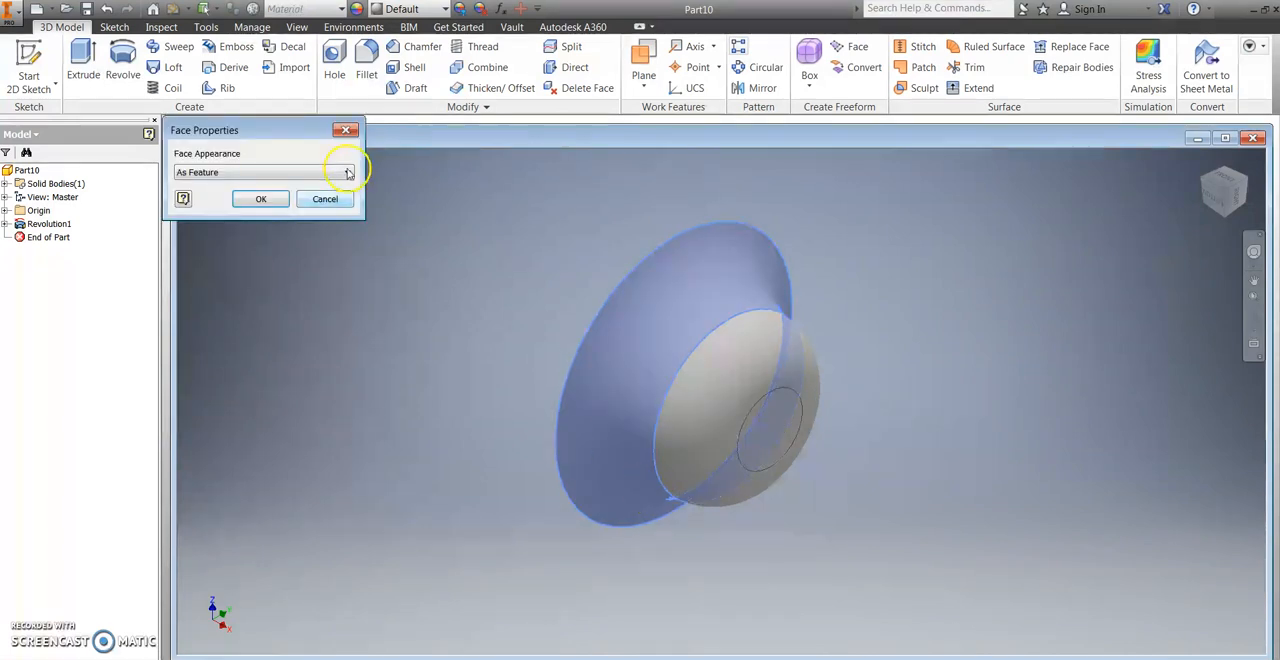
click(347, 172)
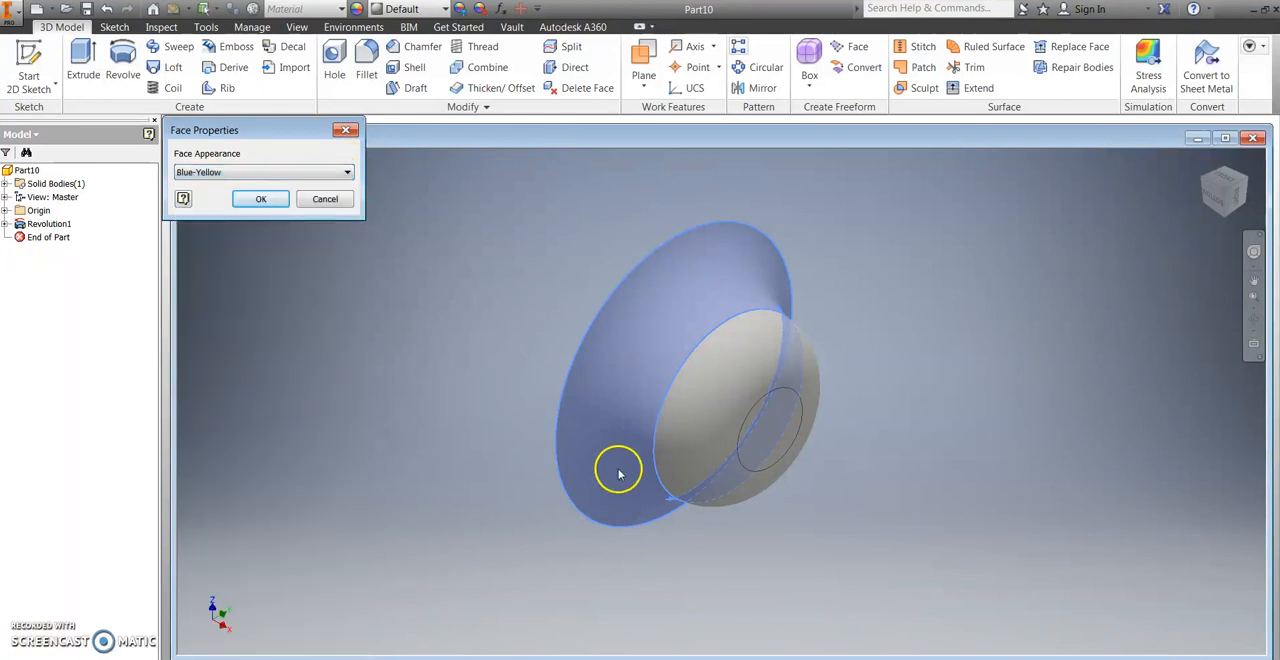
click(260, 198)
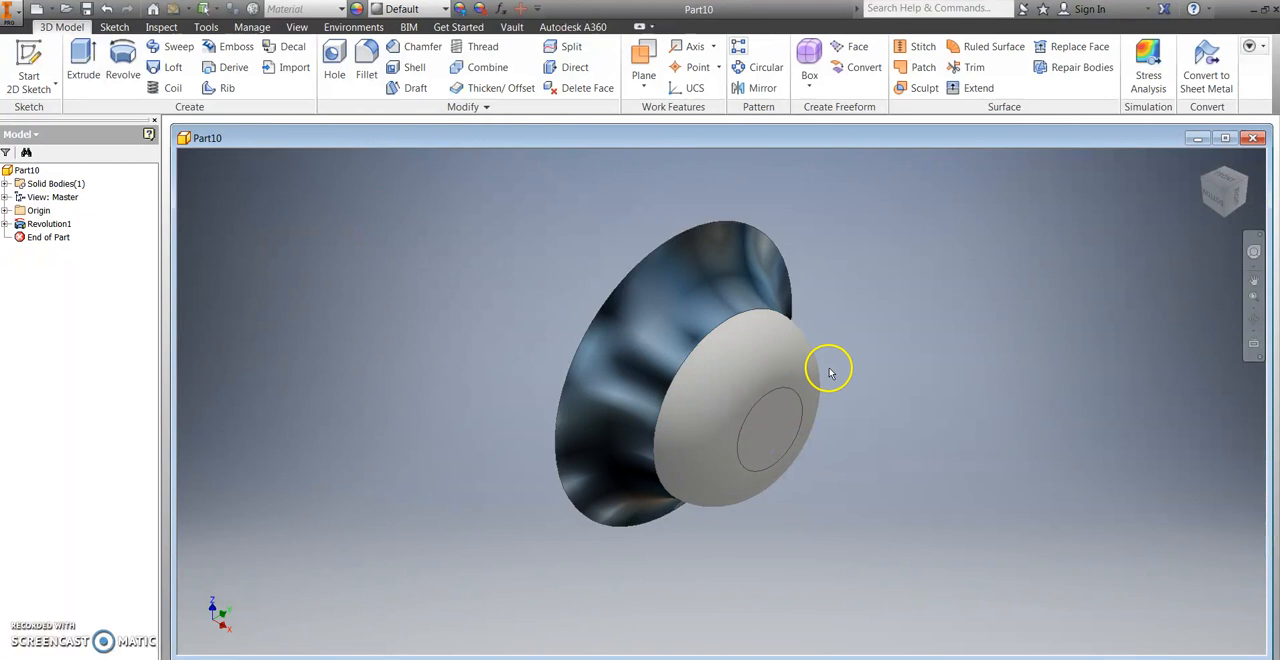